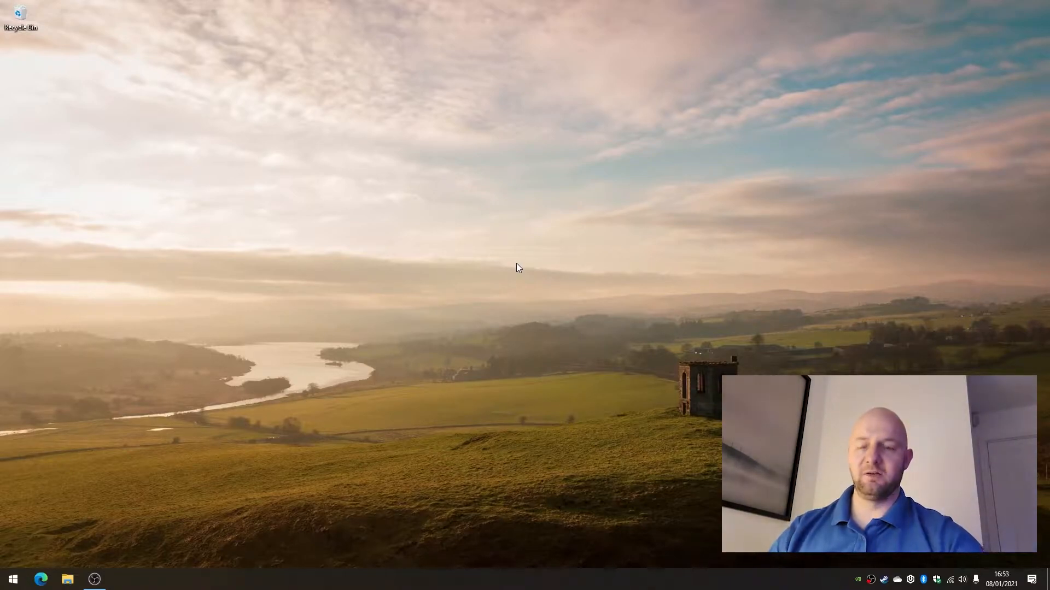
Launch Word from a Start-menu search and check its Microsoft 365 version under Account > About Word.
{"action": "type", "text": "word"}
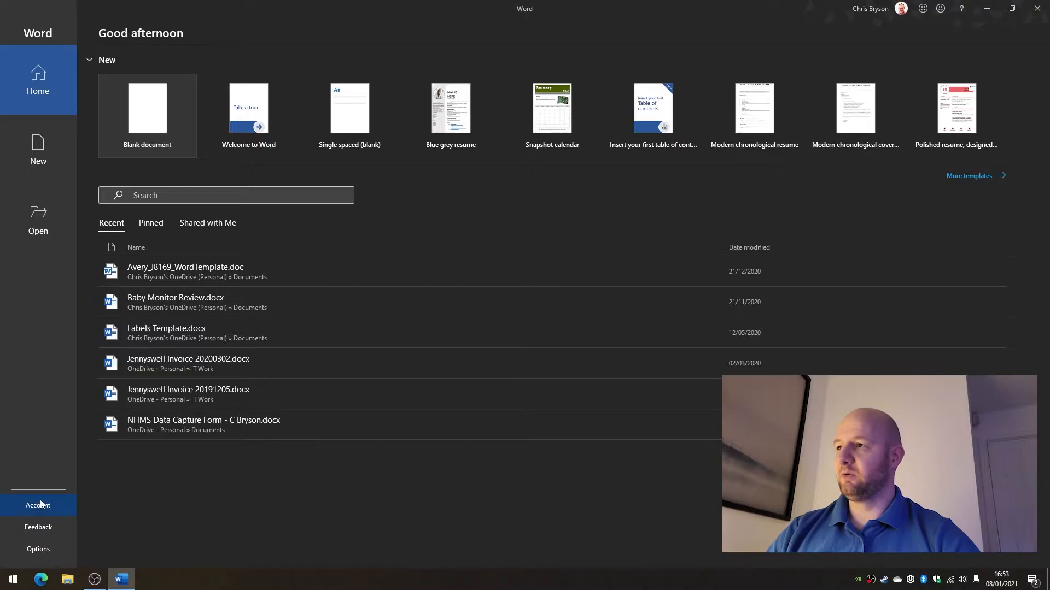
{"action": "left_click", "coordinate": [38, 505]}
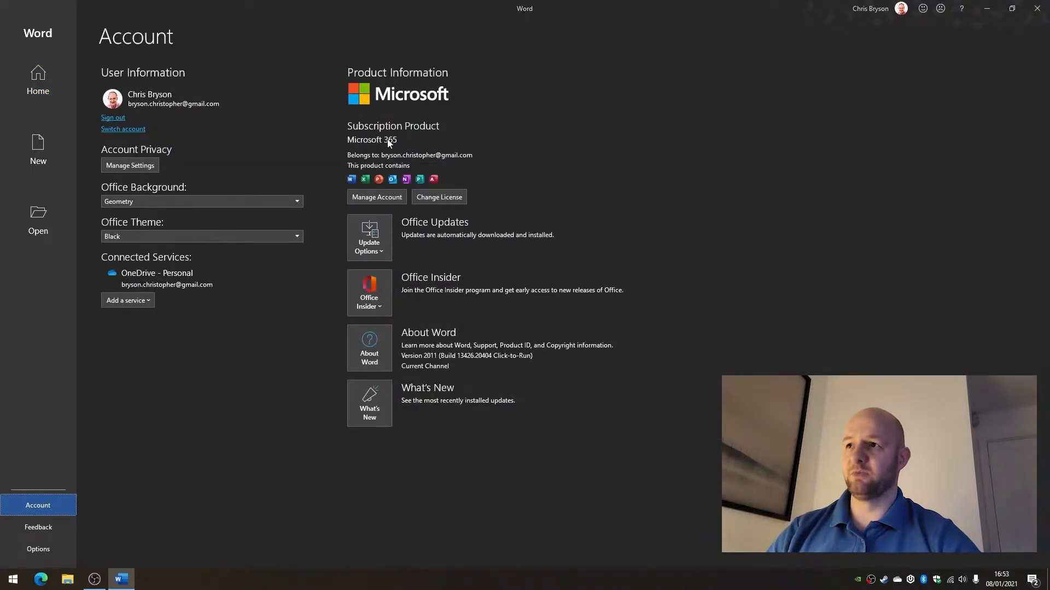
{"action": "left_click", "coordinate": [369, 349]}
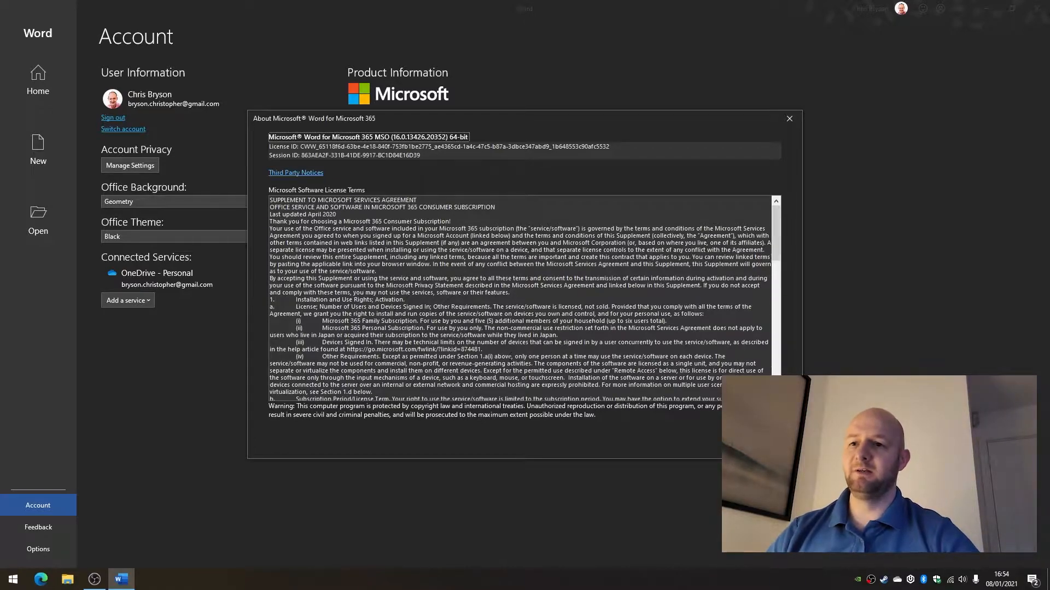
{"action": "left_click", "coordinate": [789, 119]}
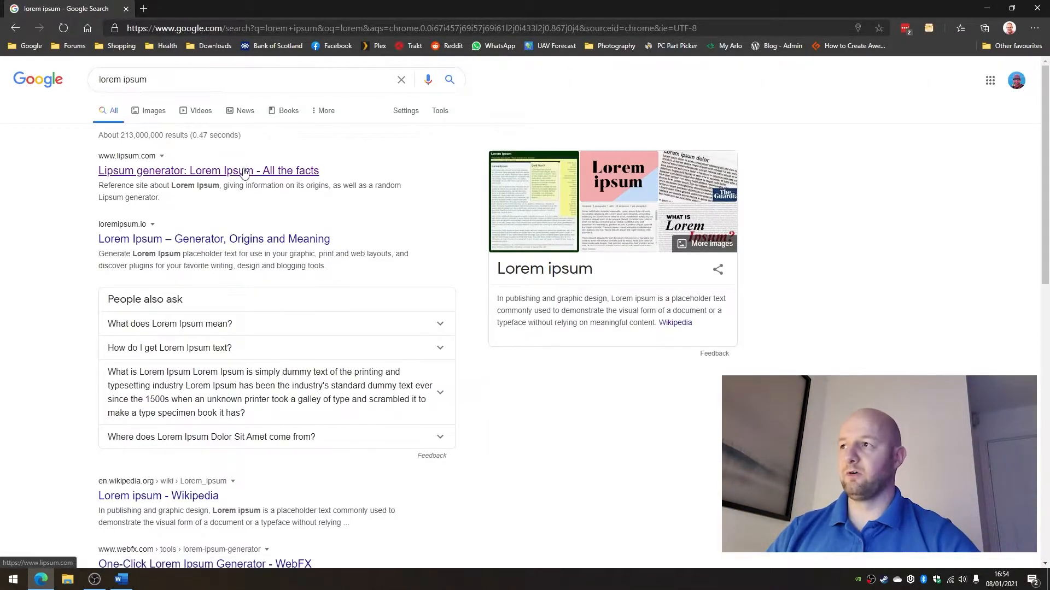
Generate 5000 words of Lorem Ipsum on lipsum.com and scroll to the generated text.
{"action": "left_click", "coordinate": [208, 170]}
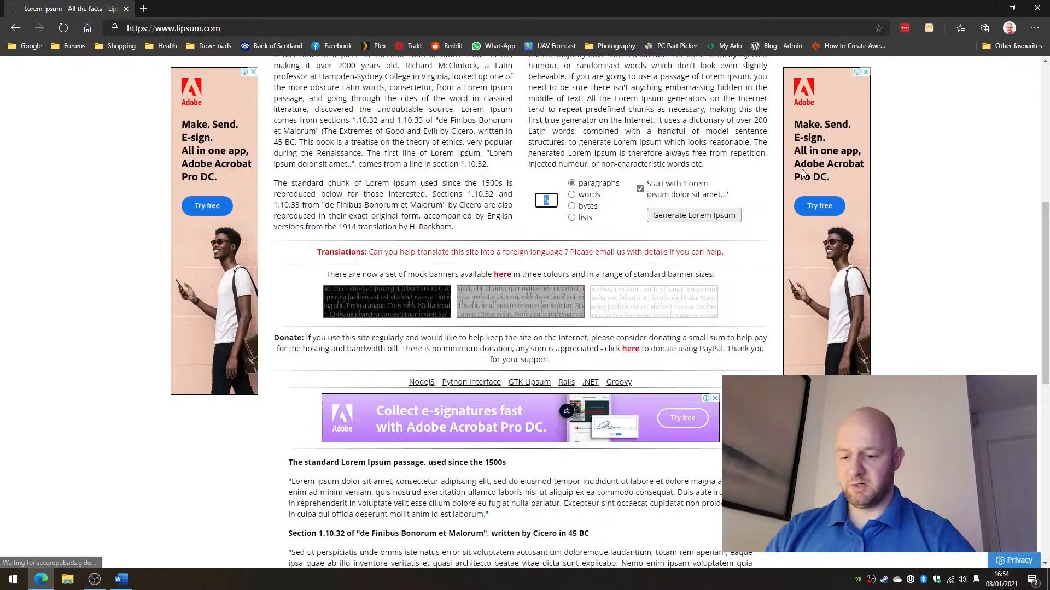
{"action": "type", "text": "5000"}
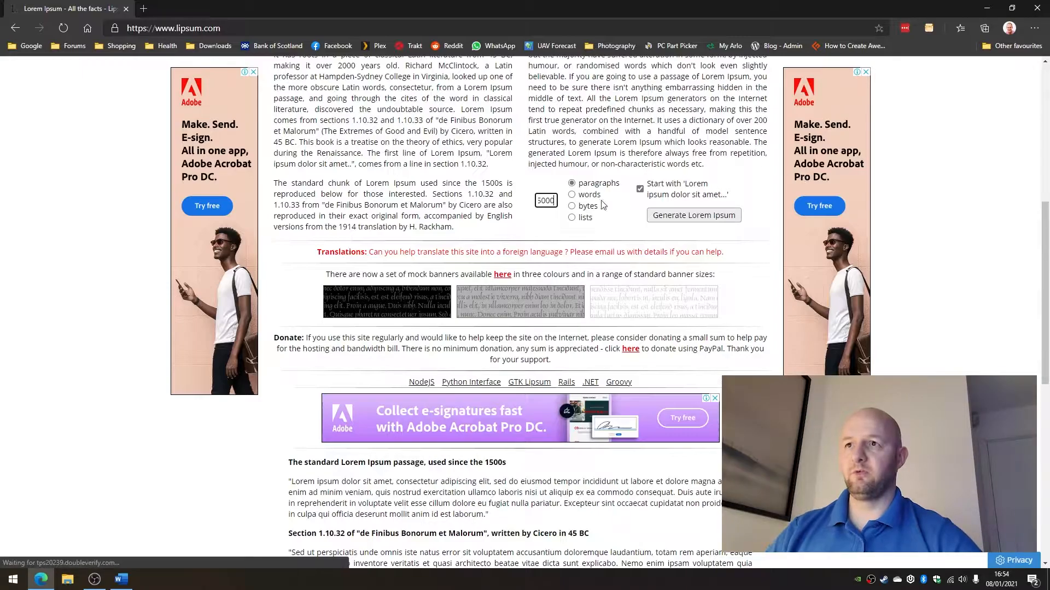
{"action": "left_click", "coordinate": [572, 194]}
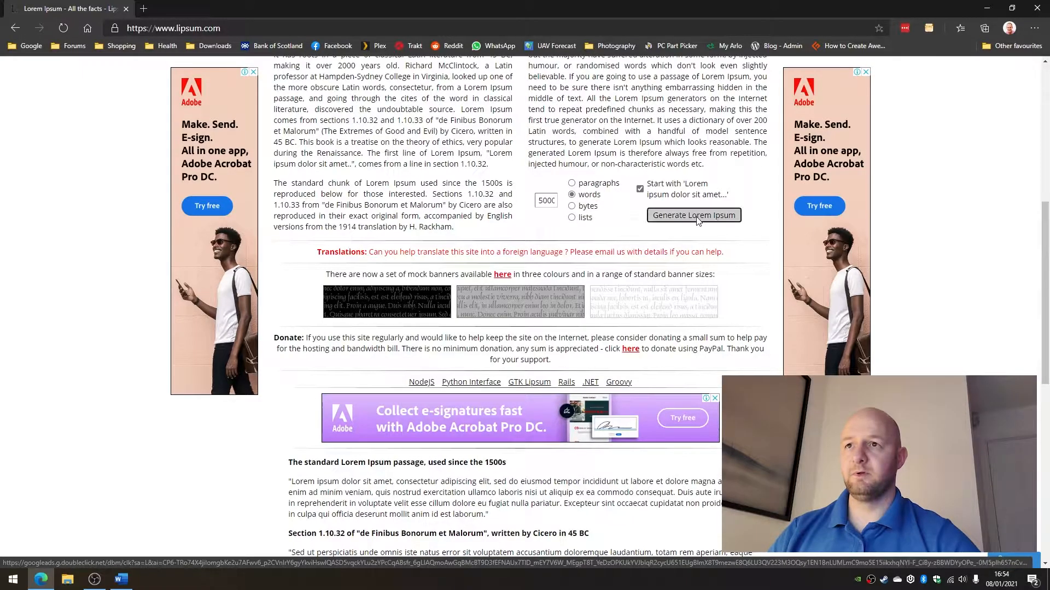
{"action": "left_click", "coordinate": [694, 215]}
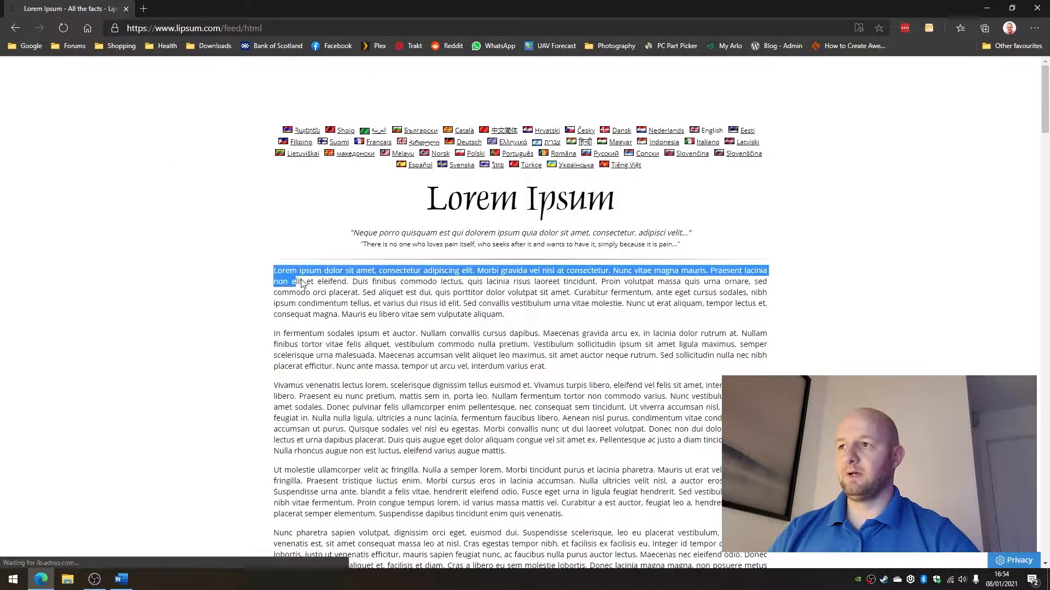
{"action": "scroll", "scroll_direction": "down", "scroll_amount": 3}
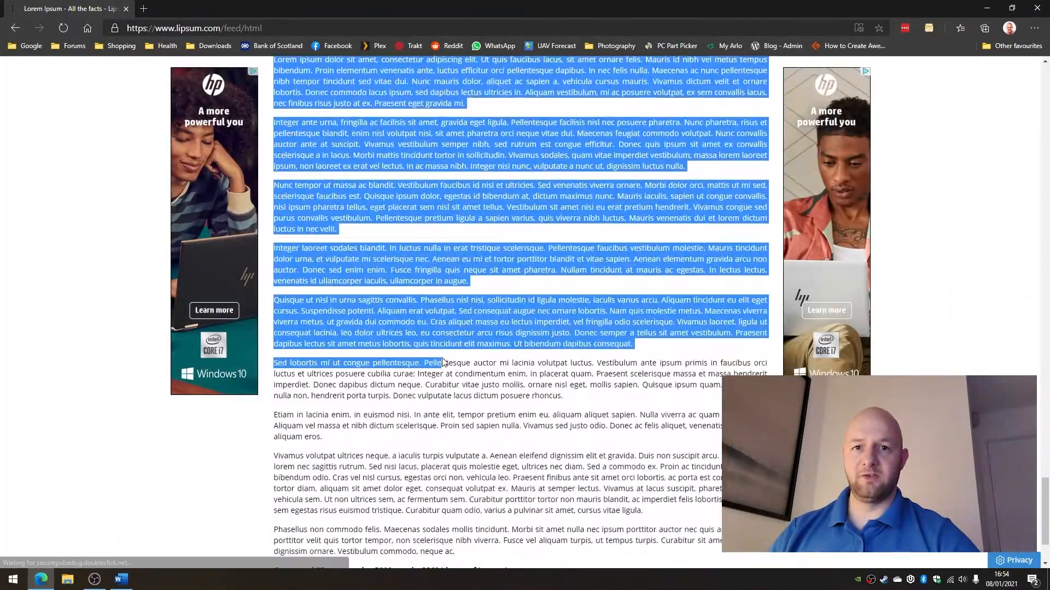
{"action": "scroll", "scroll_direction": "down", "scroll_amount": 3}
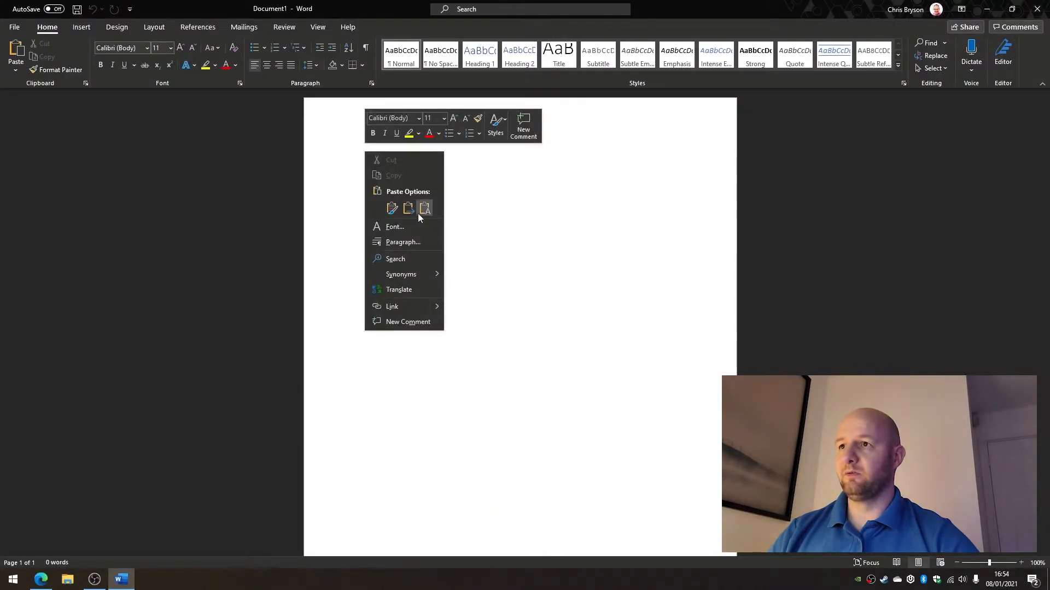
Paste the 5000-word Lorem Ipsum into the blank document and scroll through its 11 pages.
{"action": "left_click", "coordinate": [424, 208]}
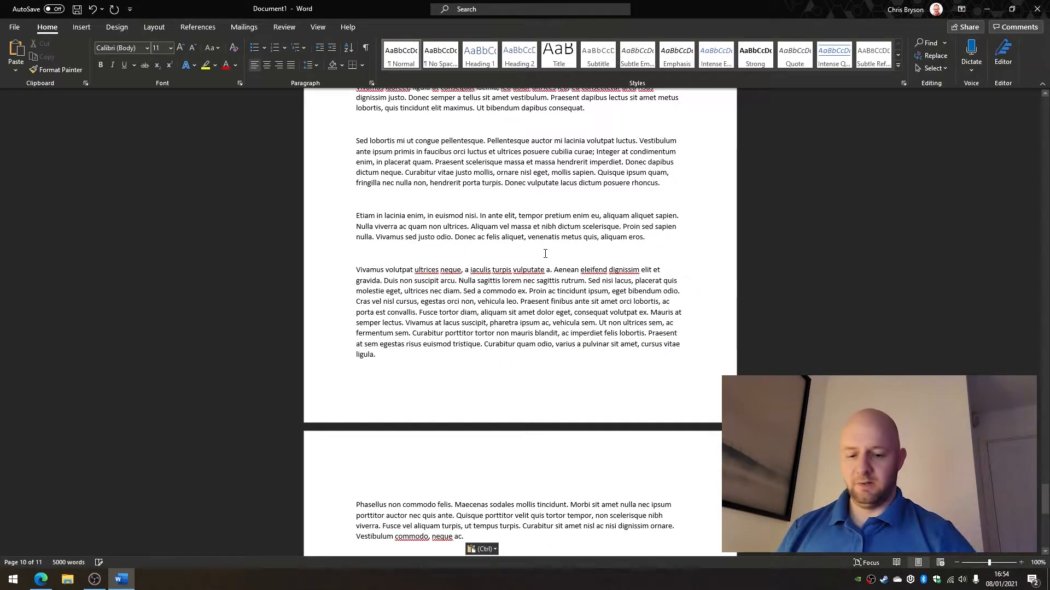
{"action": "scroll", "scroll_direction": "down", "scroll_amount": 3}
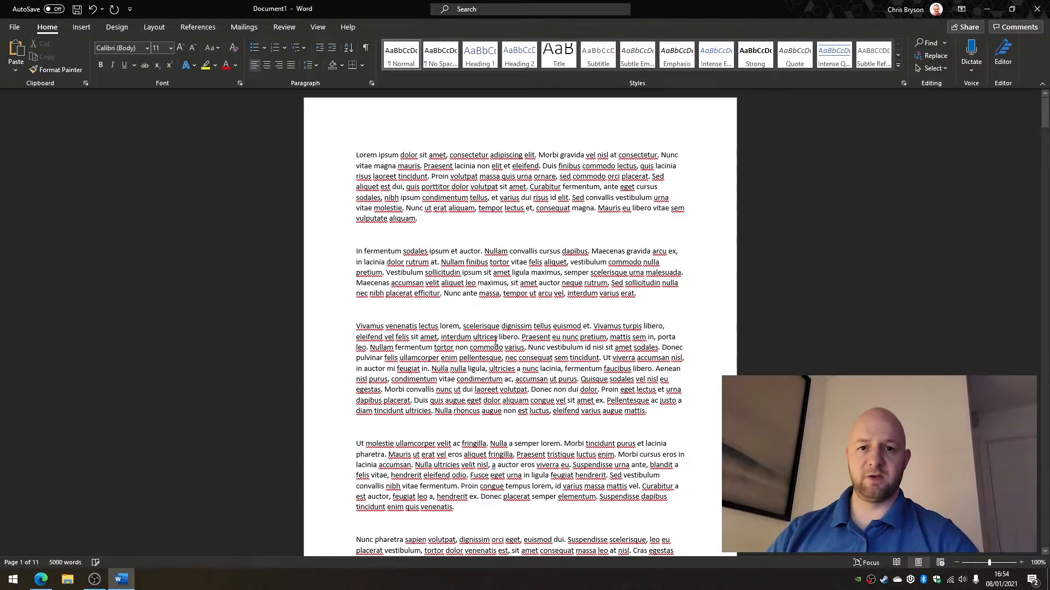
{"action": "left_click", "coordinate": [357, 155]}
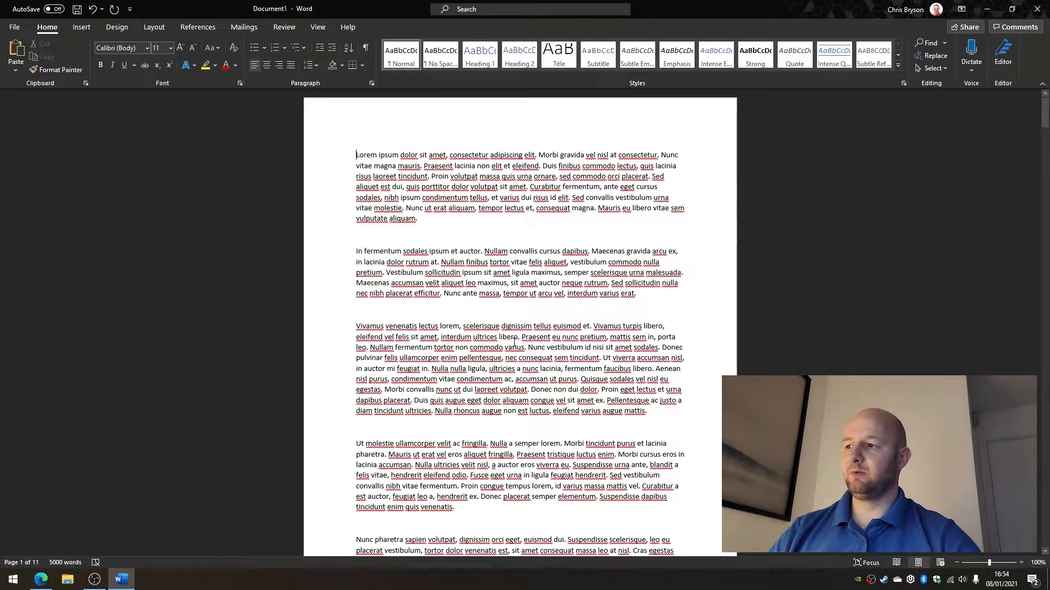
{"action": "scroll", "scroll_direction": "down", "scroll_amount": 3}
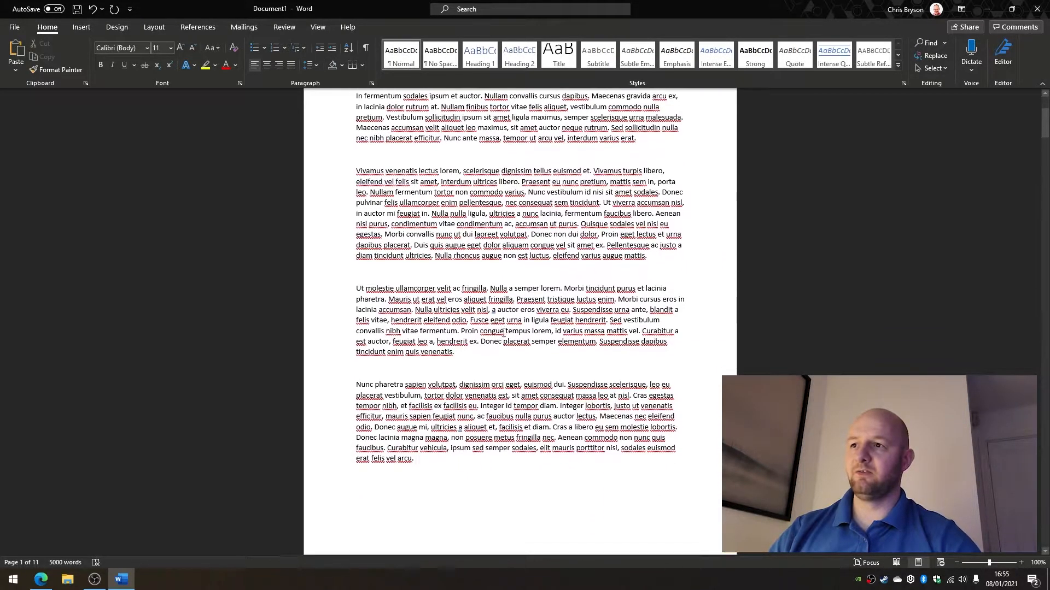
{"action": "scroll", "scroll_direction": "down", "scroll_amount": 3}
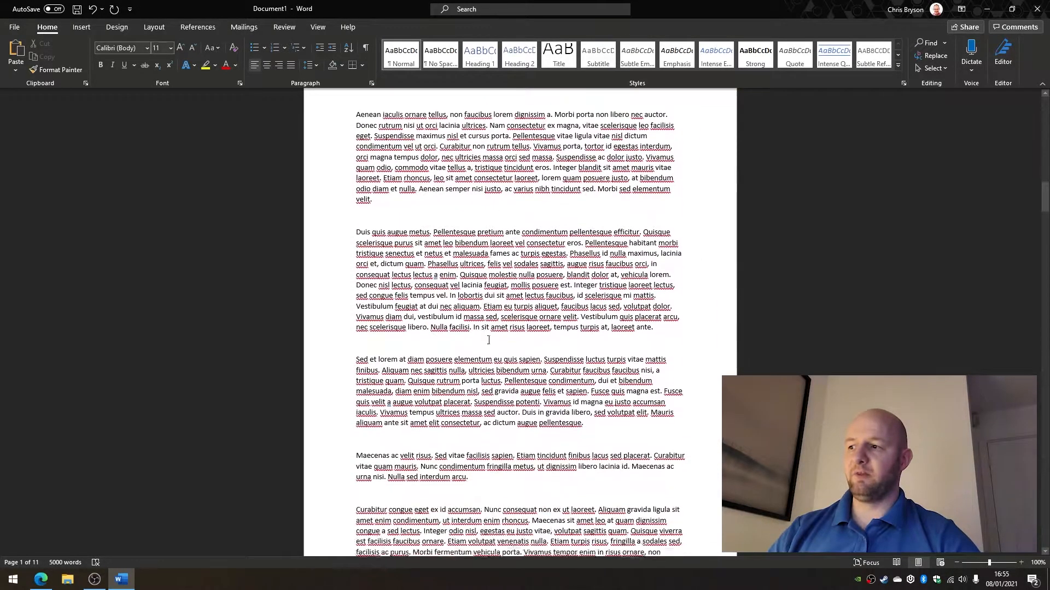
{"action": "scroll", "scroll_direction": "down", "scroll_amount": 3}
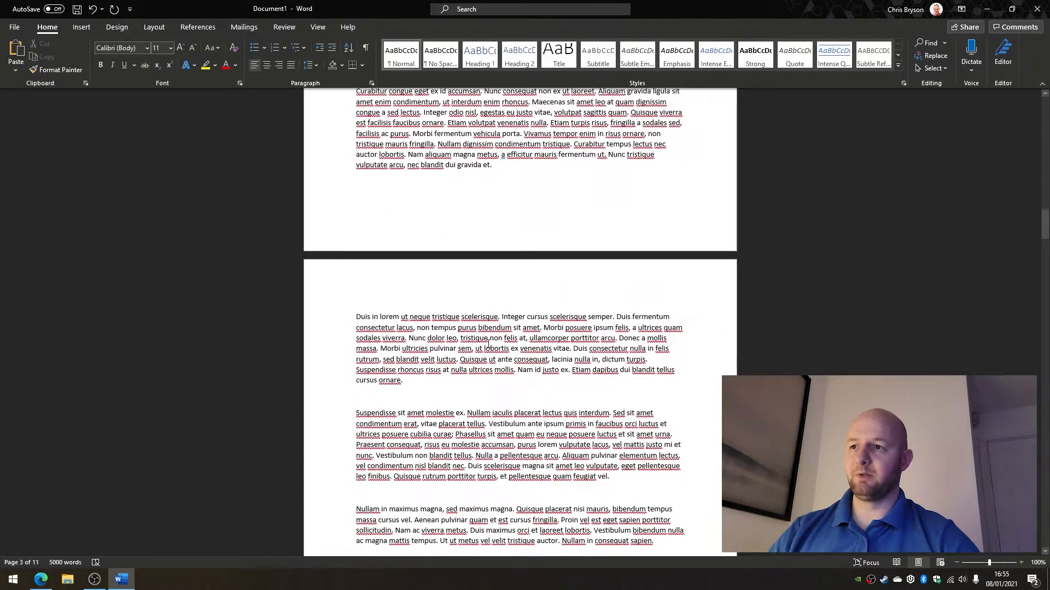
{"action": "scroll", "scroll_direction": "down", "scroll_amount": 3}
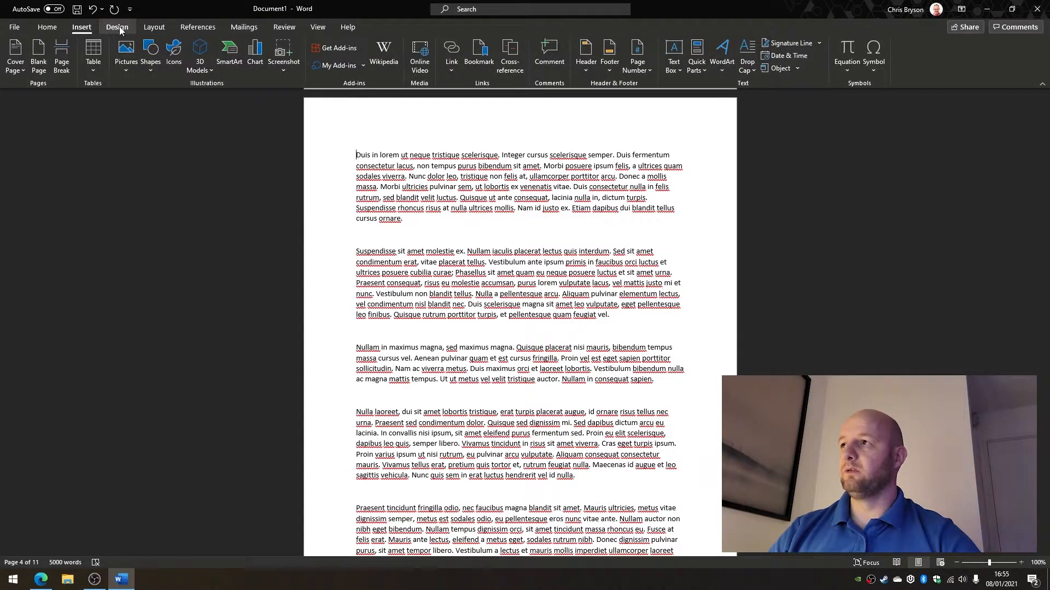
{"action": "left_click", "coordinate": [116, 27]}
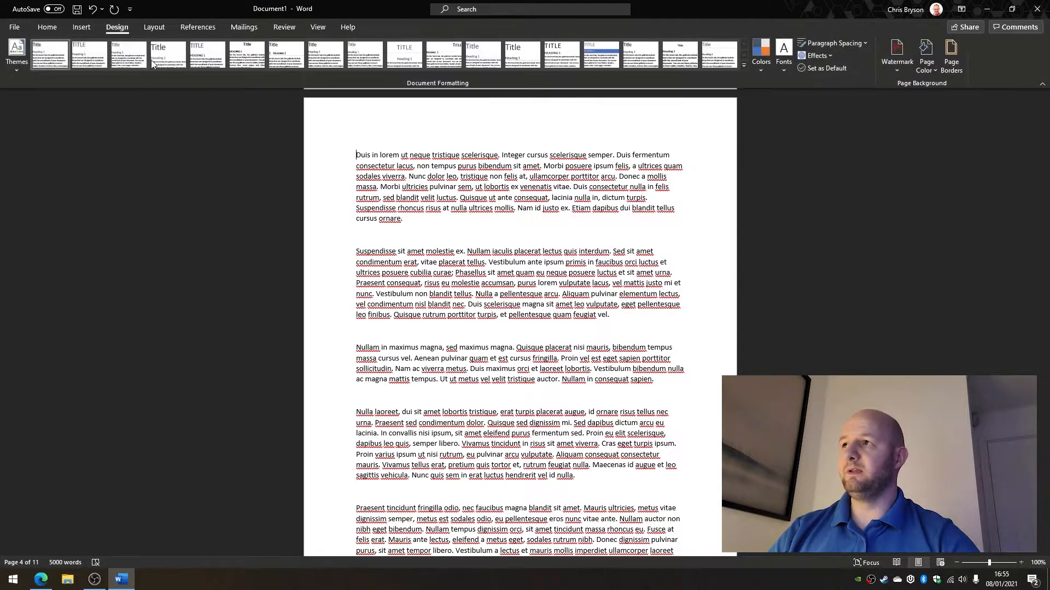
{"action": "left_click", "coordinate": [154, 27]}
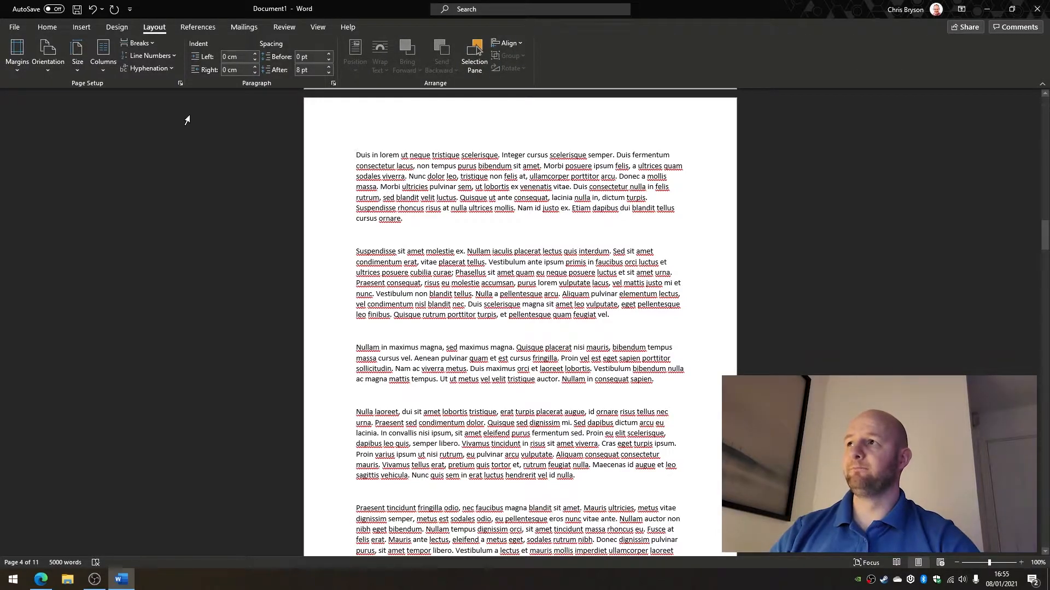
{"action": "left_click", "coordinate": [138, 43]}
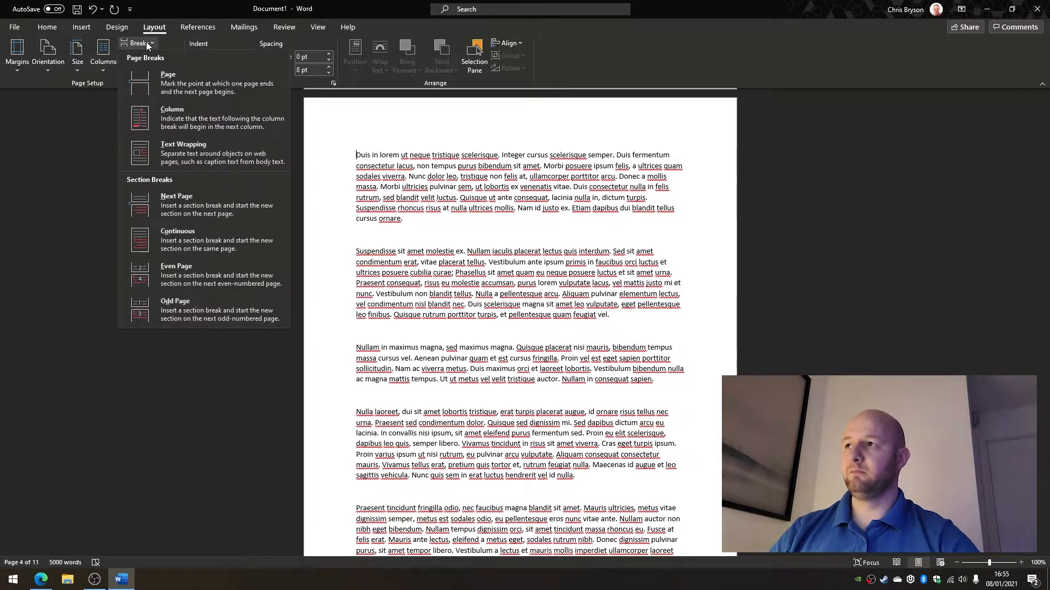
{"action": "mouse_move", "coordinate": [217, 208]}
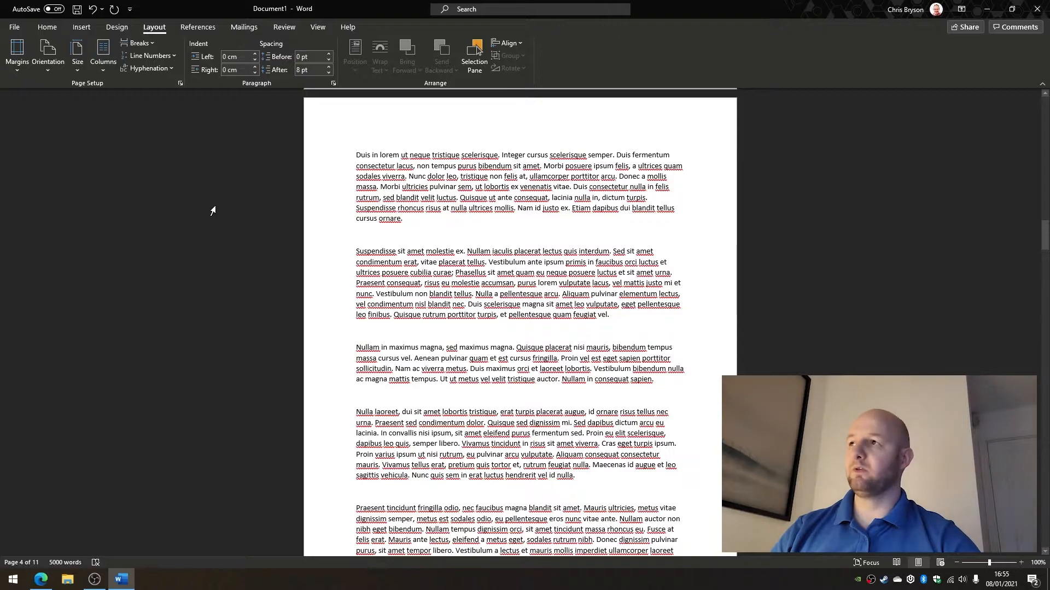
{"action": "mouse_move", "coordinate": [81, 26]}
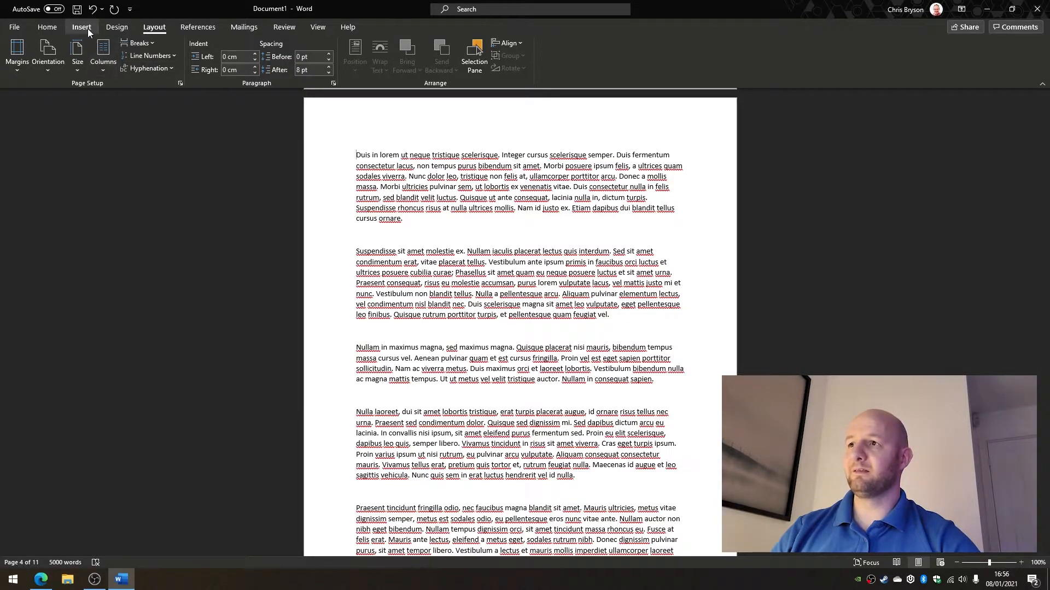
Open the Page Number menu on the Insert tab.
{"action": "left_click", "coordinate": [81, 26]}
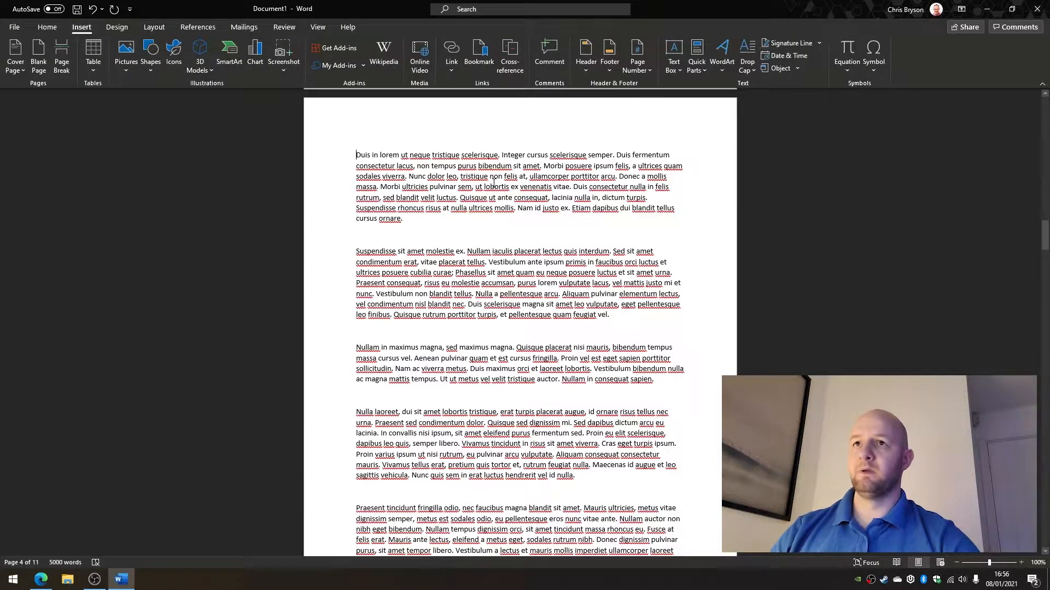
{"action": "mouse_move", "coordinate": [637, 55]}
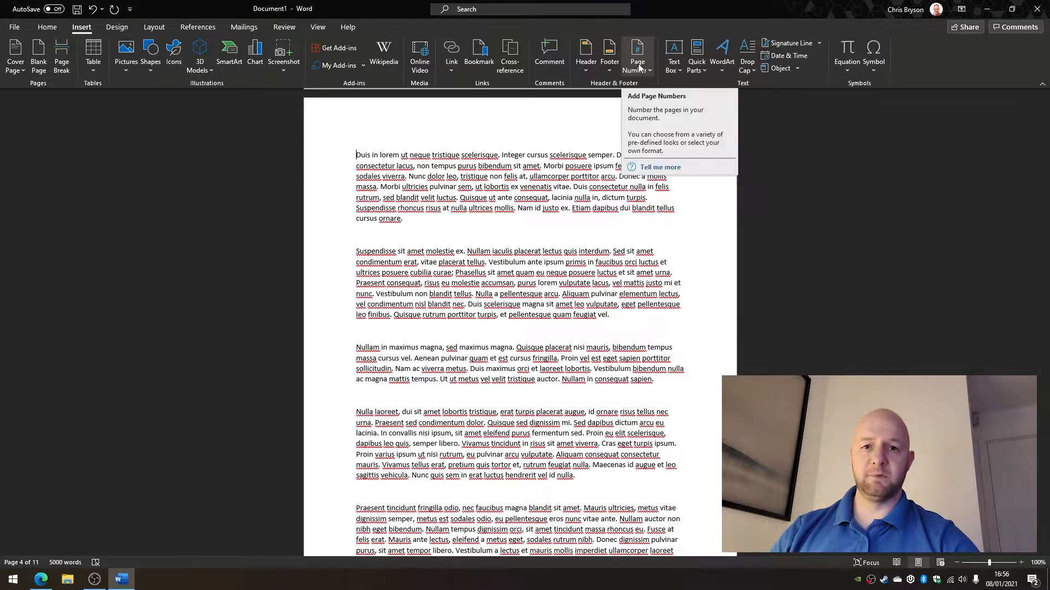
{"action": "left_click", "coordinate": [636, 55]}
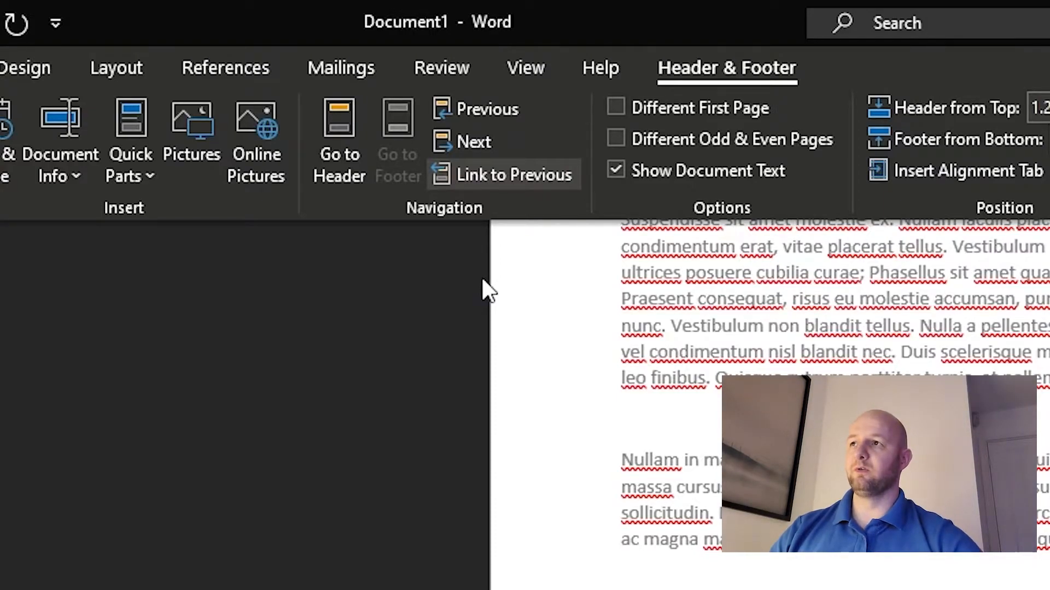
{"action": "mouse_move", "coordinate": [516, 181]}
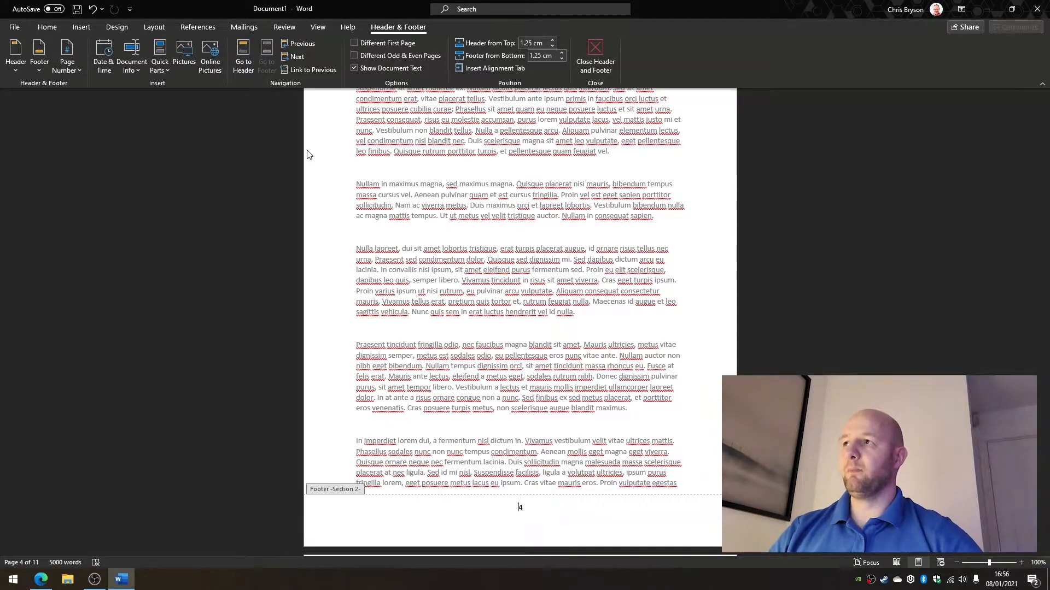
Set section 2's page number format to start at 1.
{"action": "left_click", "coordinate": [81, 27]}
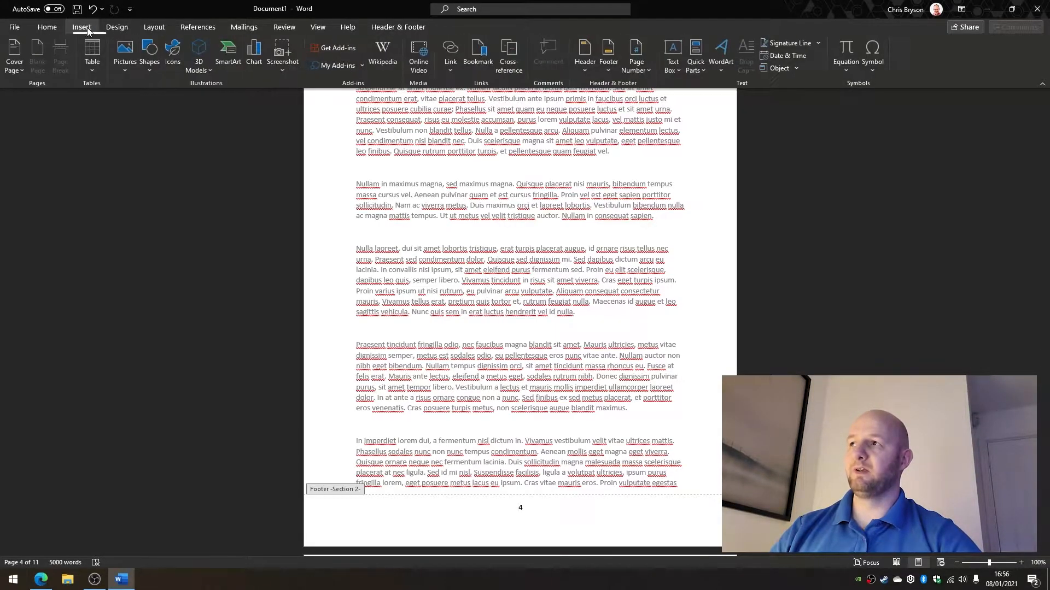
{"action": "left_click", "coordinate": [635, 56]}
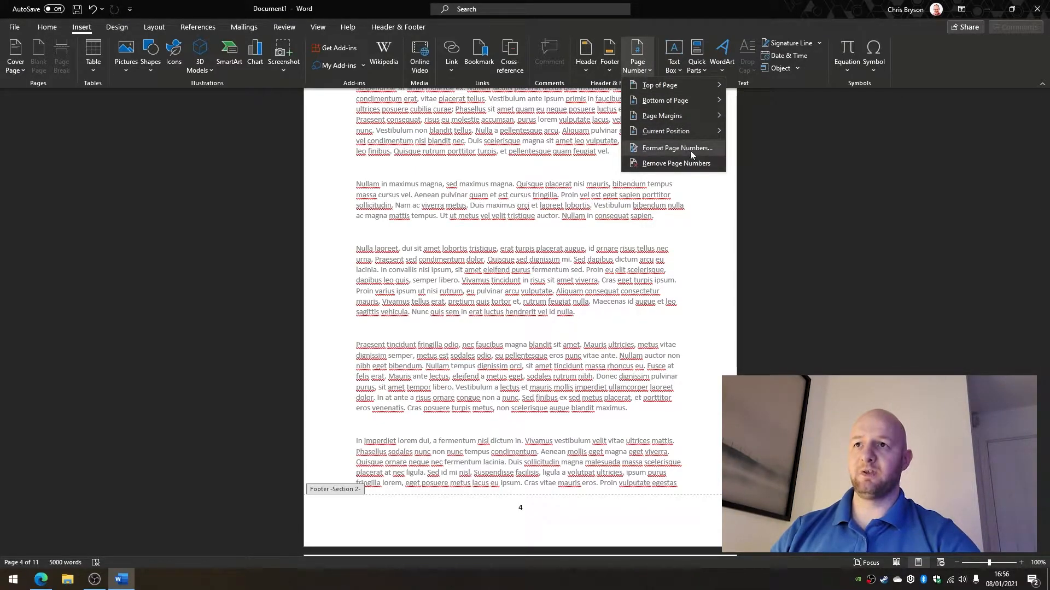
{"action": "left_click", "coordinate": [676, 148]}
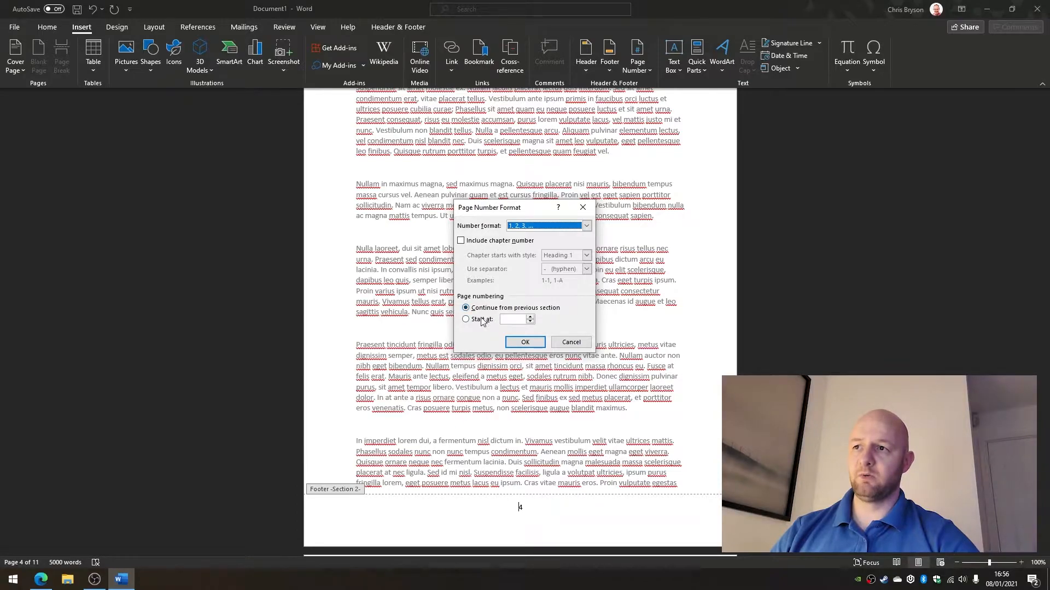
{"action": "left_click", "coordinate": [467, 319]}
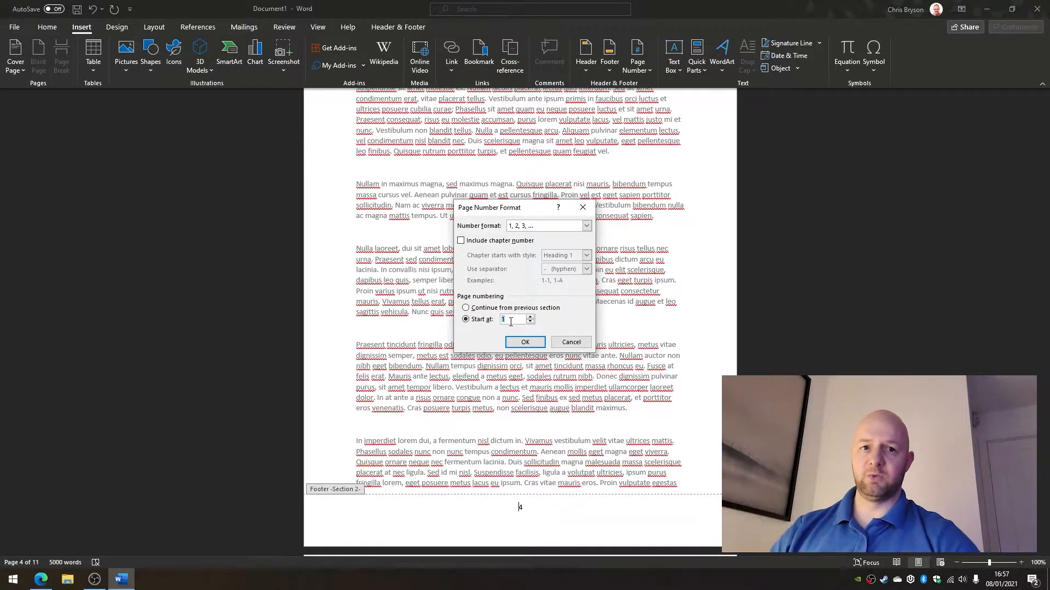
{"action": "left_click", "coordinate": [525, 342]}
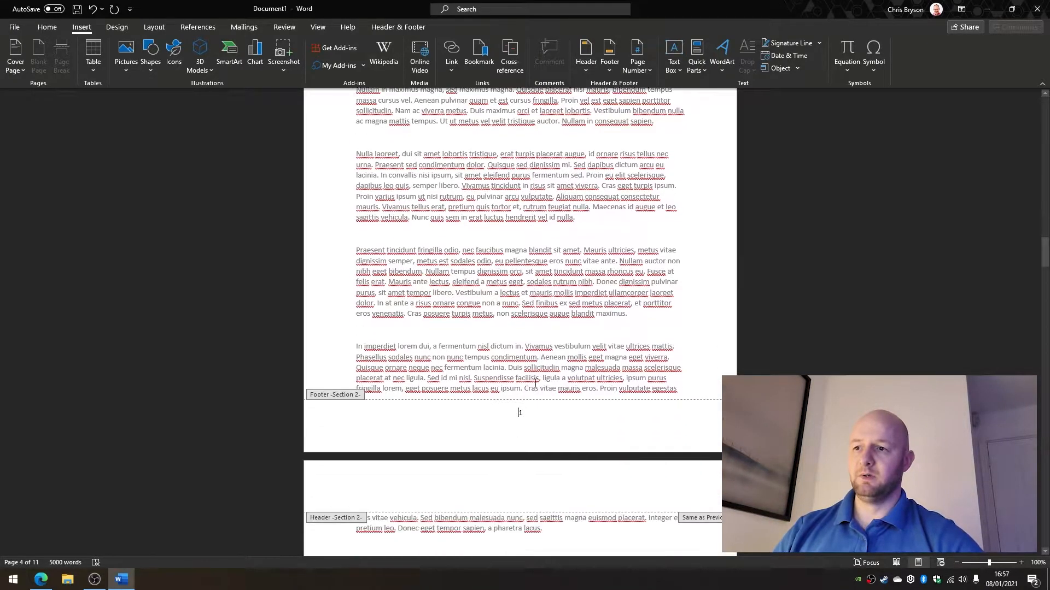
{"action": "scroll", "scroll_direction": "down", "scroll_amount": 3}
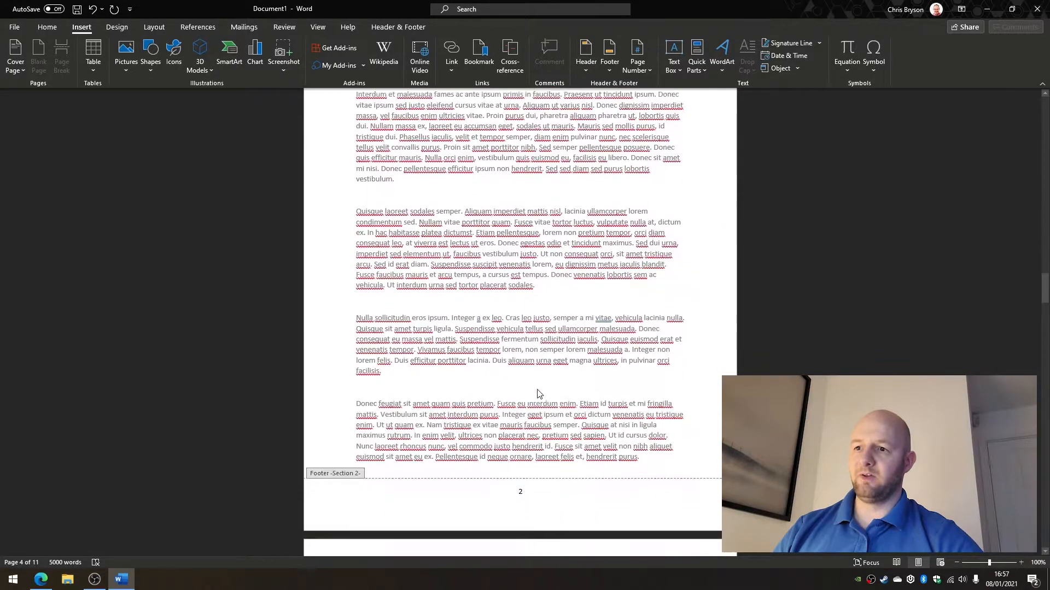
{"action": "scroll", "scroll_direction": "down", "scroll_amount": 3}
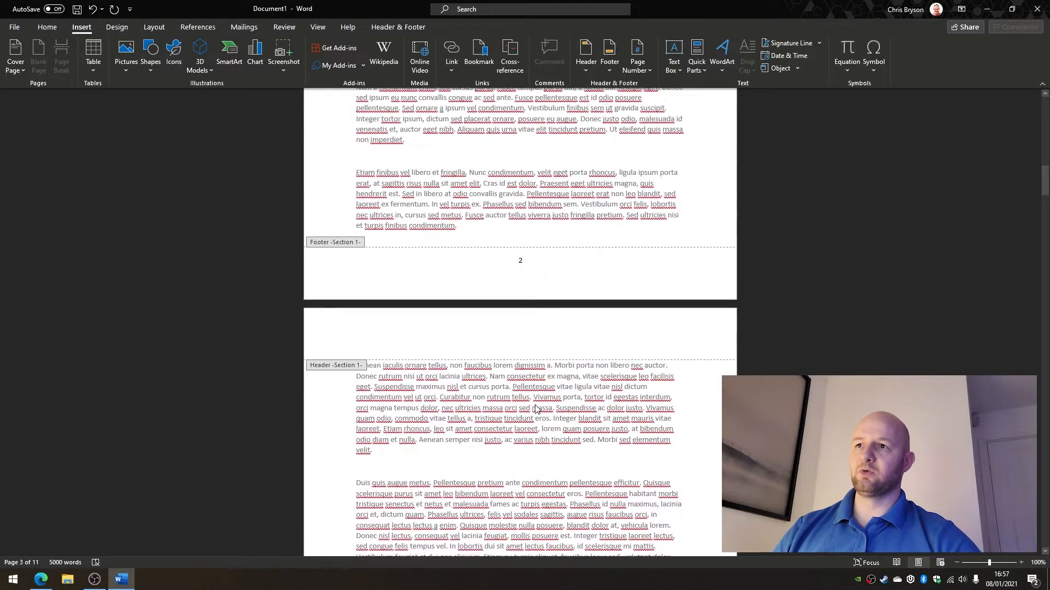
{"action": "scroll", "scroll_direction": "down", "scroll_amount": 3}
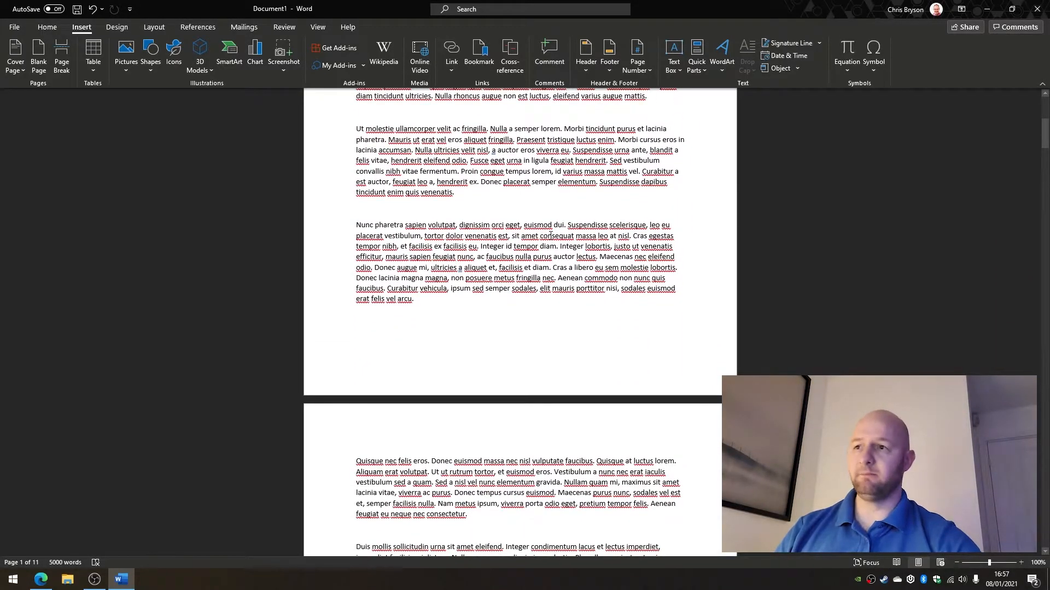
{"action": "scroll", "scroll_direction": "down", "scroll_amount": 3}
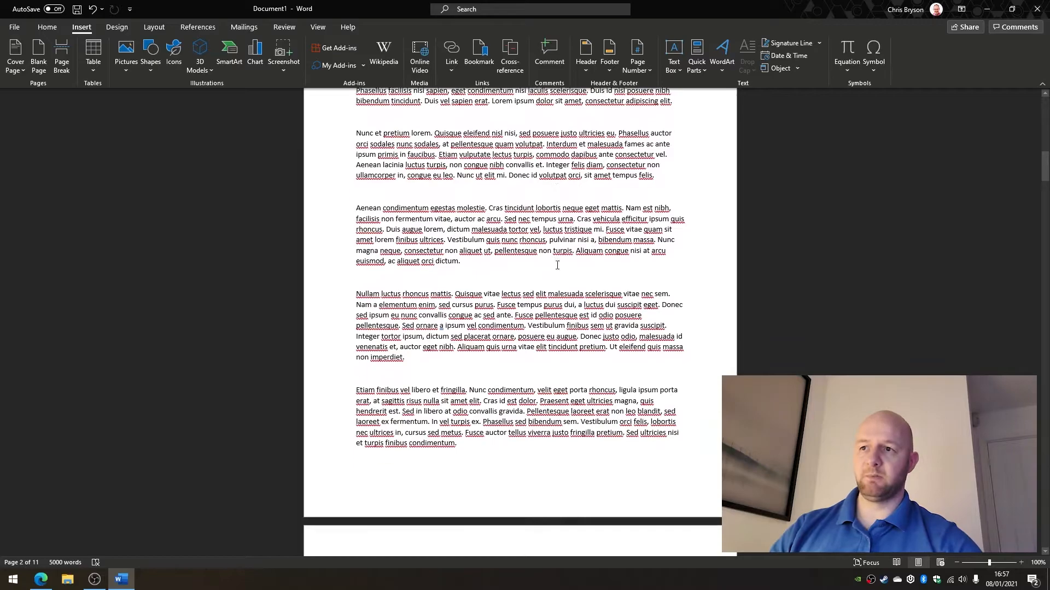
{"action": "scroll", "scroll_direction": "down", "scroll_amount": 3}
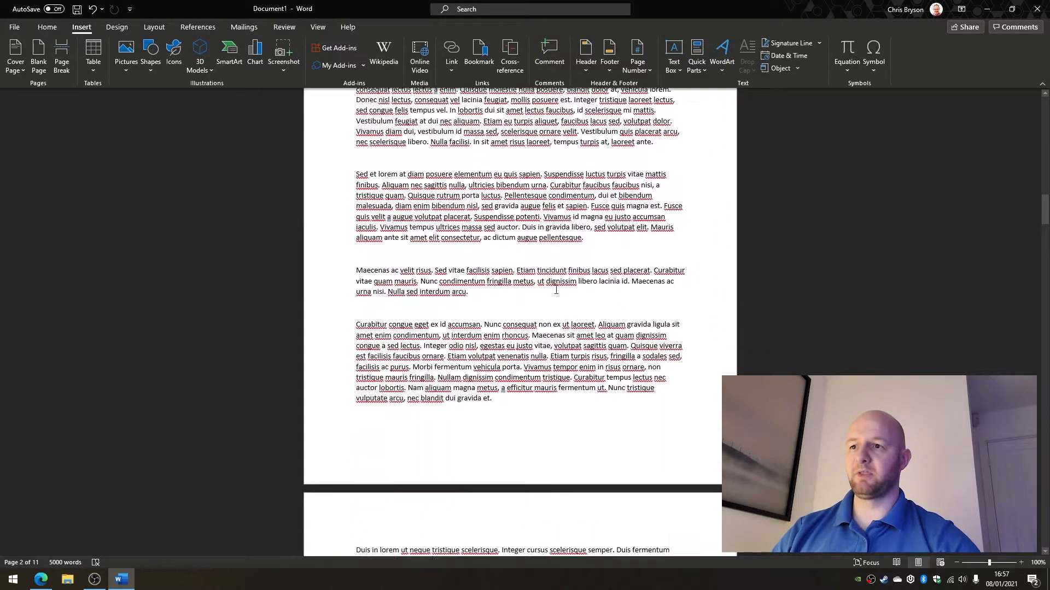
{"action": "scroll", "scroll_direction": "down", "scroll_amount": 3}
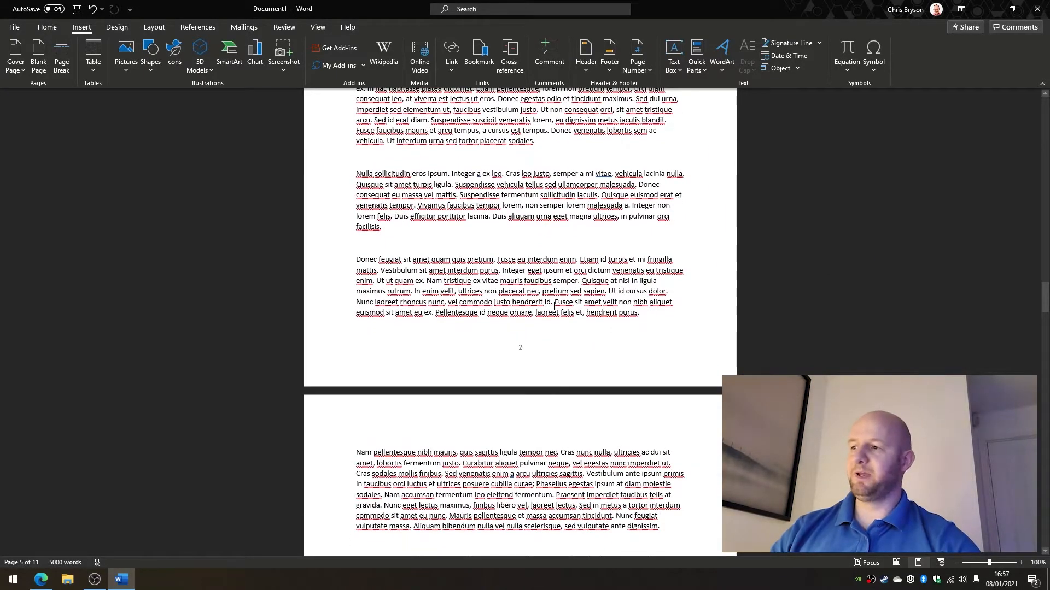
{"action": "scroll", "scroll_direction": "down", "scroll_amount": 3}
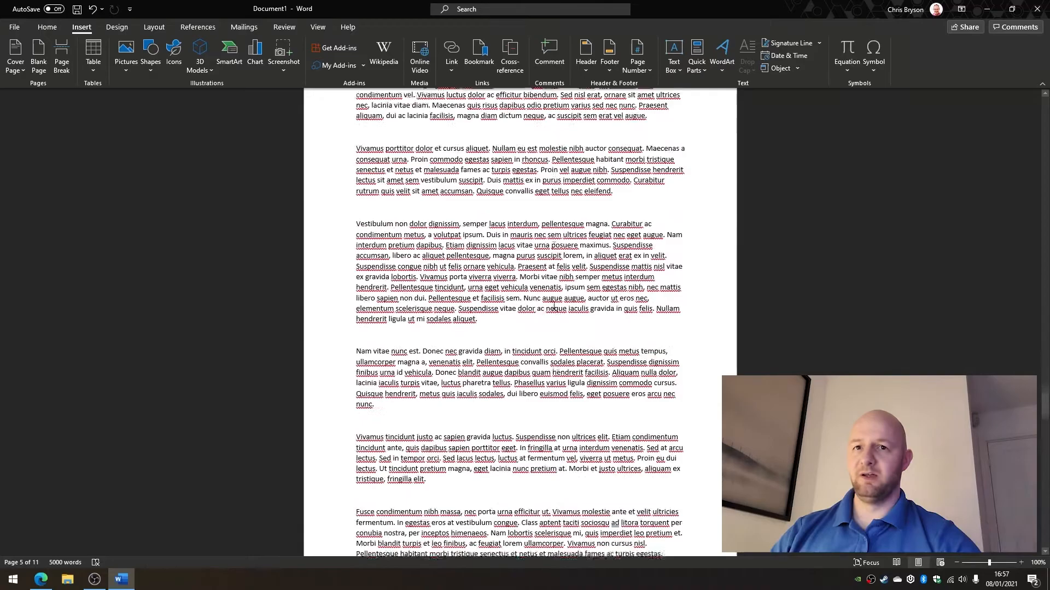